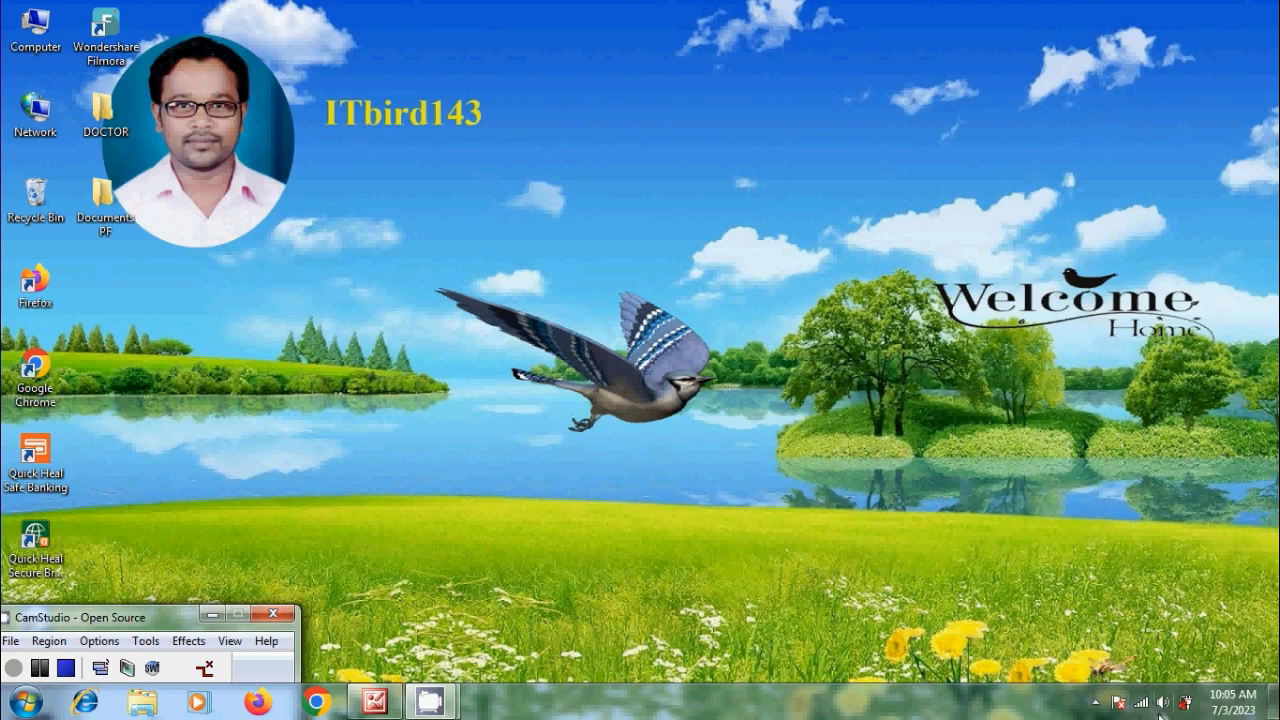
Check the available wireless networks in the tray and the phone's connection and sharing settings
click(1140, 702)
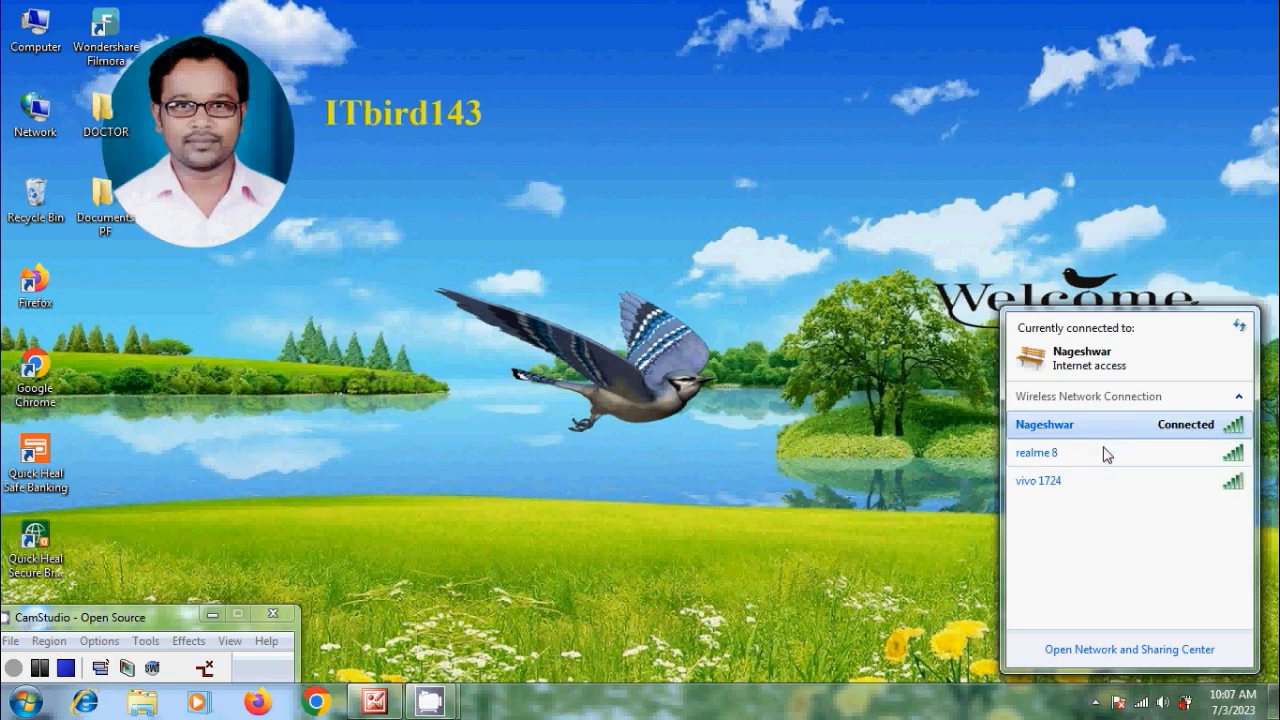
click(1036, 452)
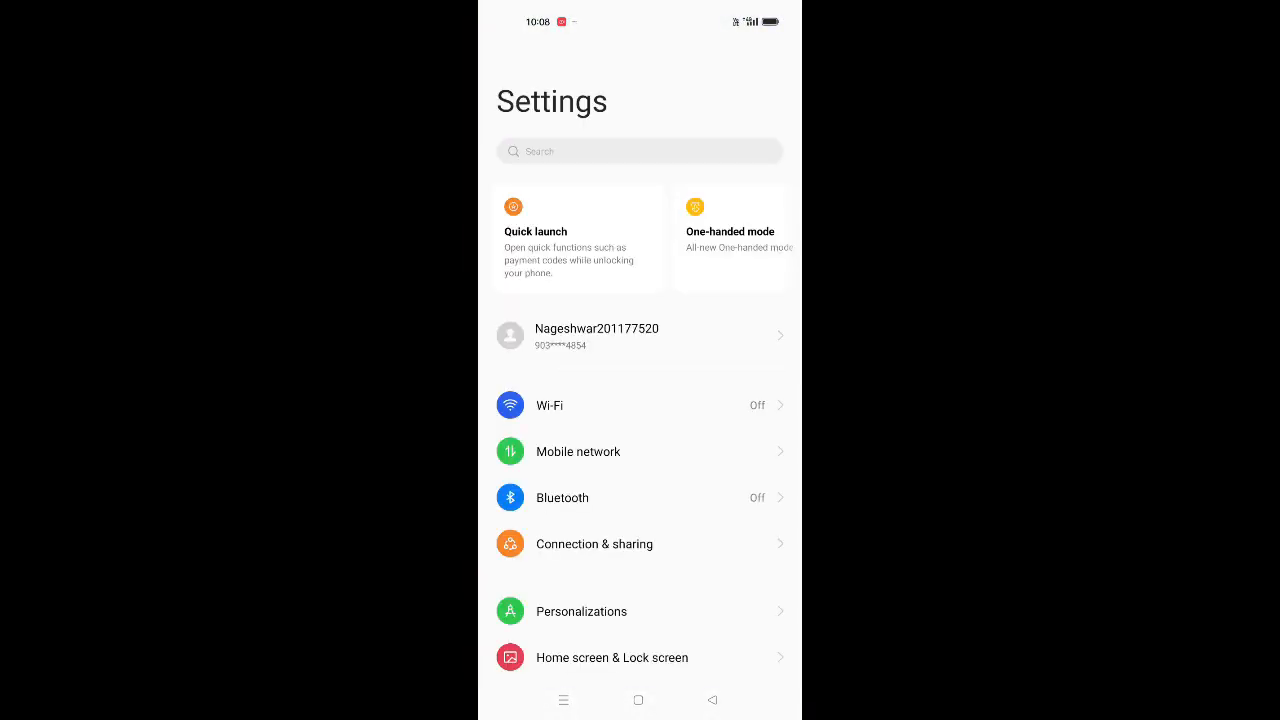
click(594, 544)
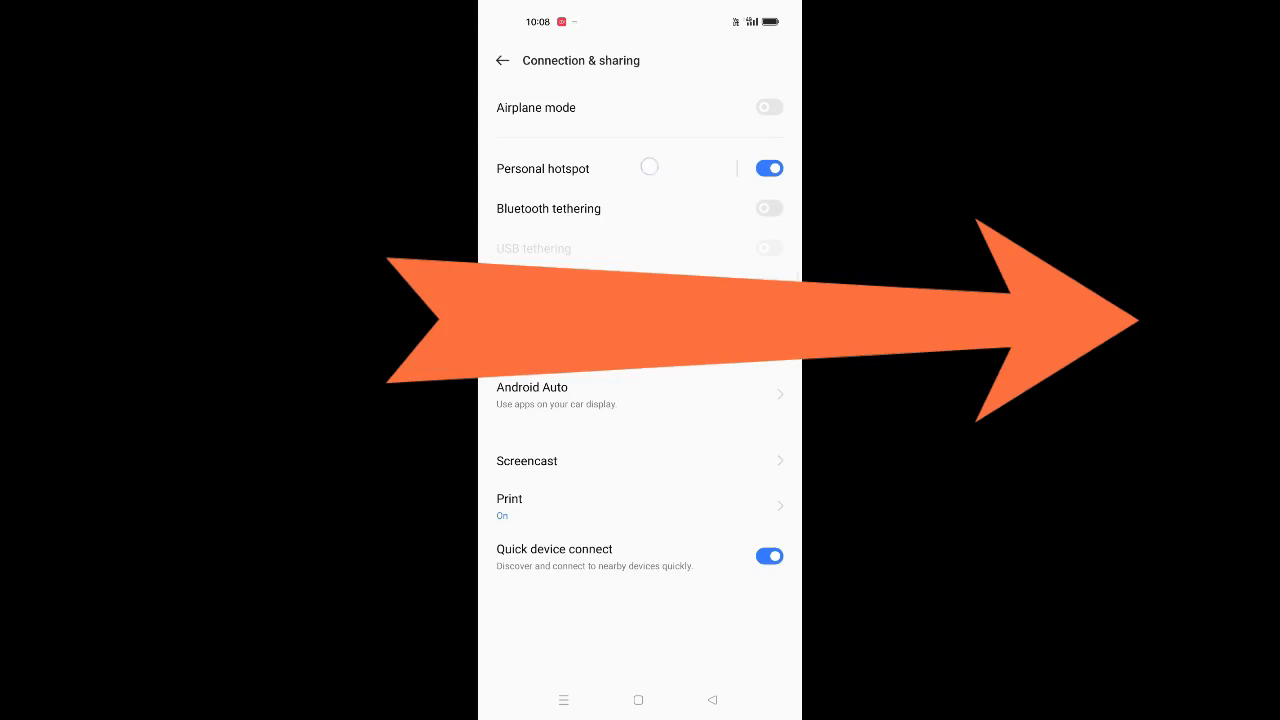
click(544, 168)
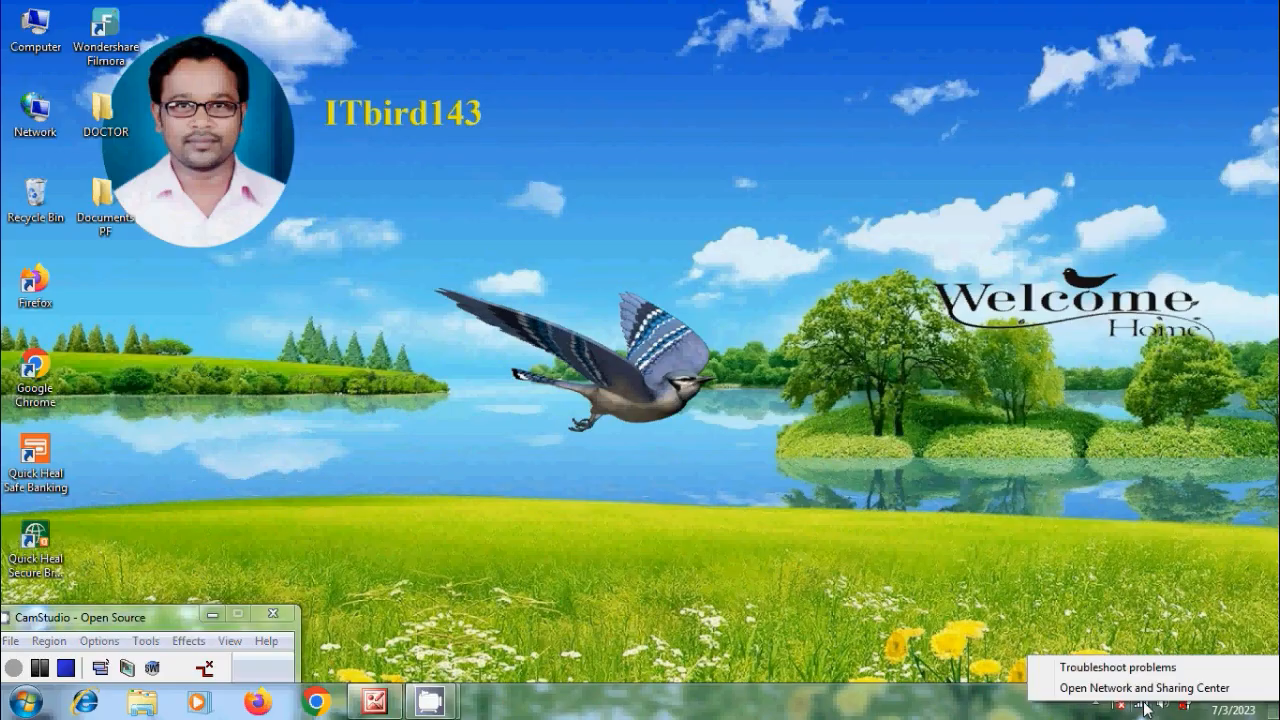
mouse_move(1144, 688)
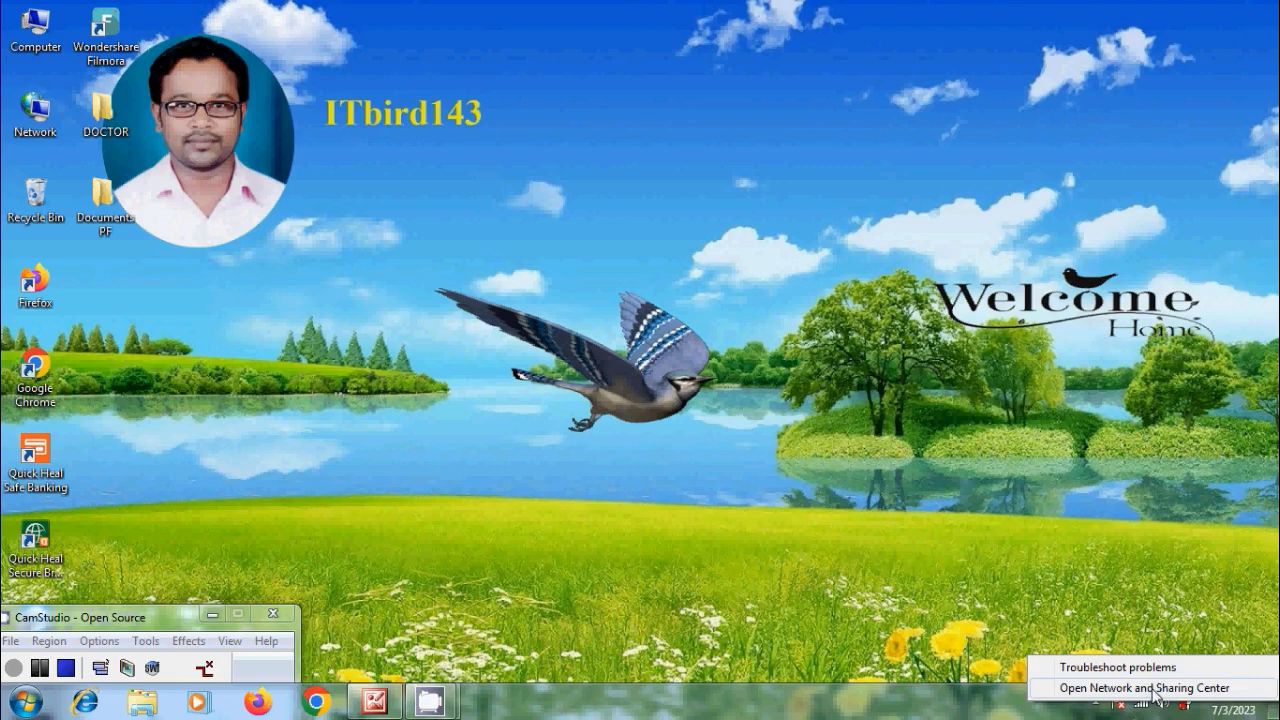
From Network and Sharing Center, go to Manage wireless networks and start adding a new network
click(1148, 688)
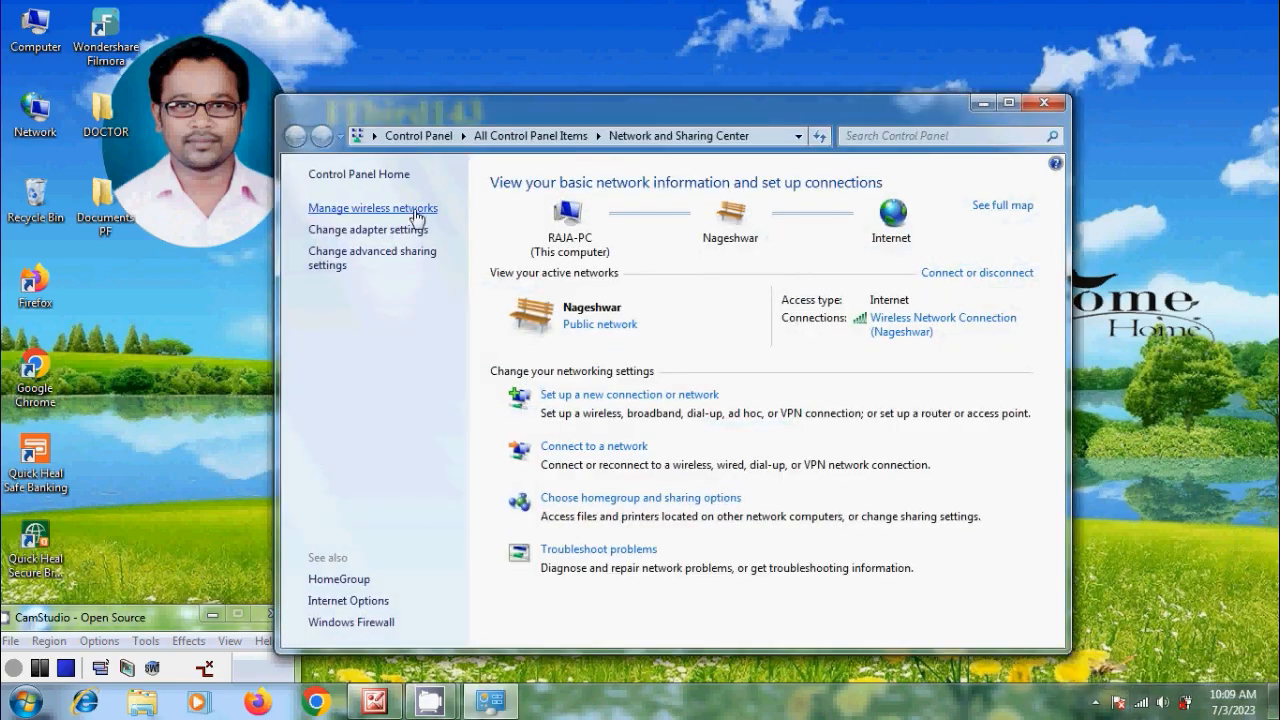
click(372, 208)
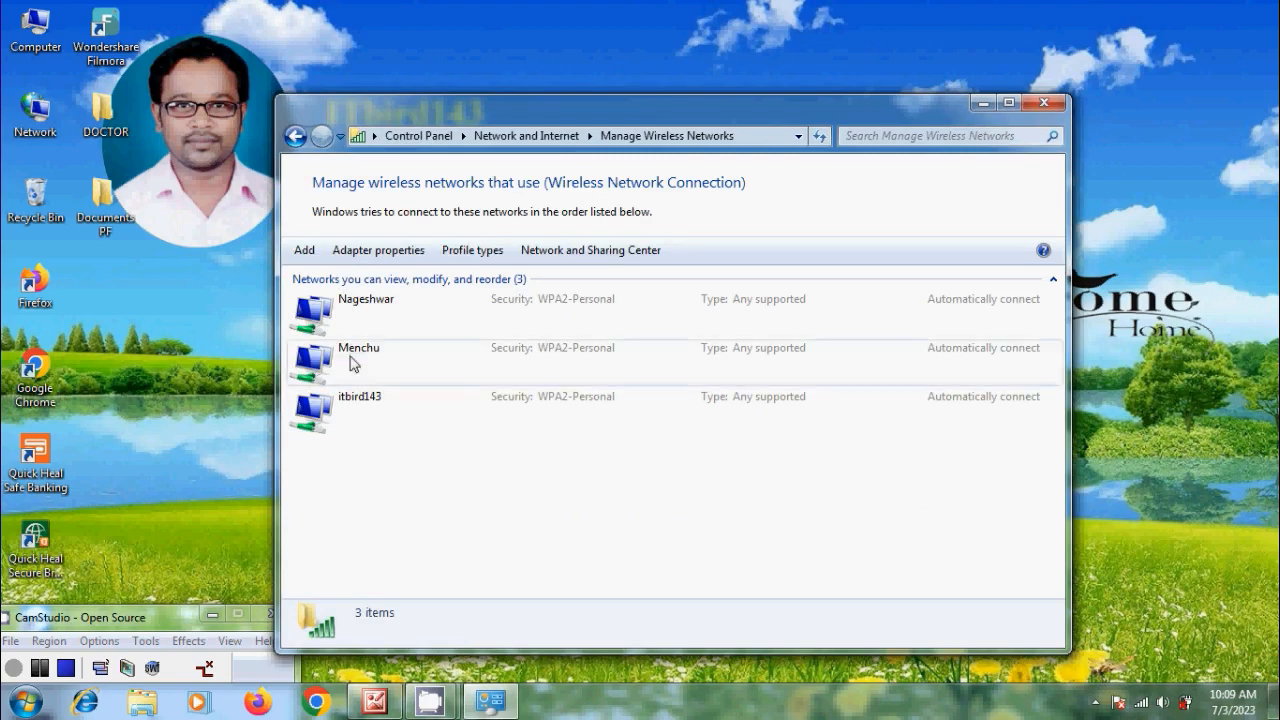
click(304, 250)
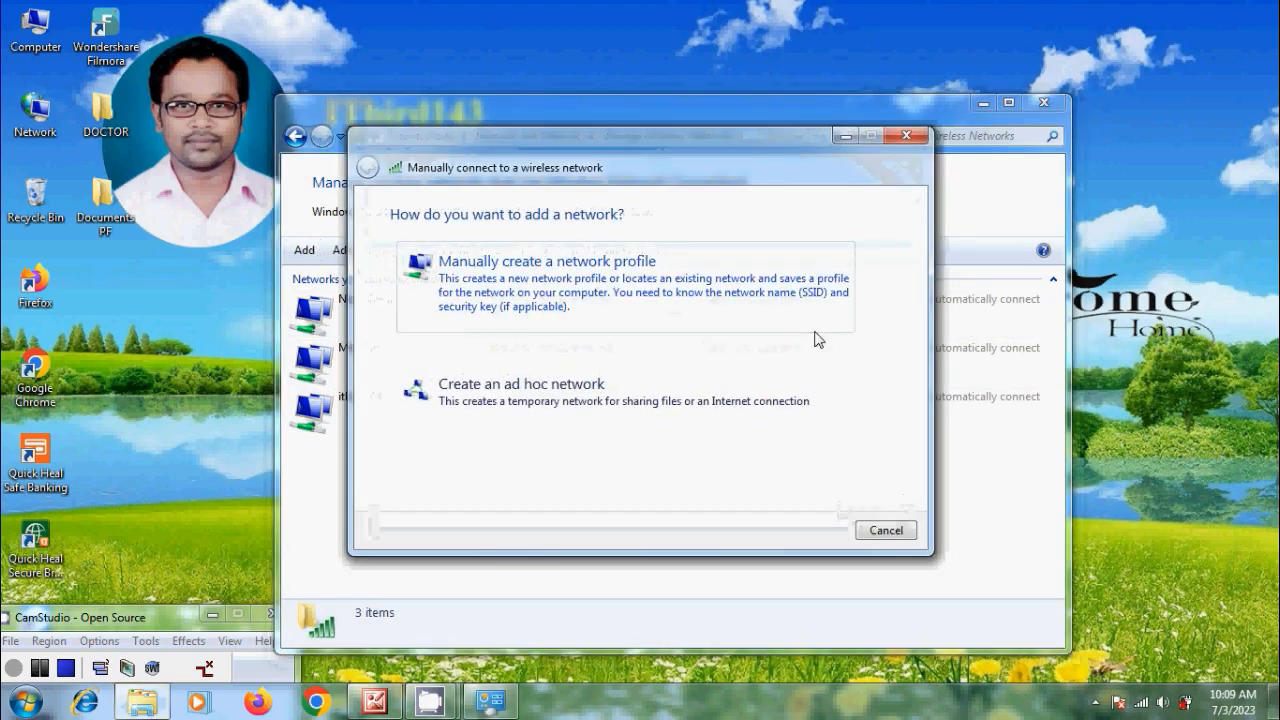
mouse_move(624, 290)
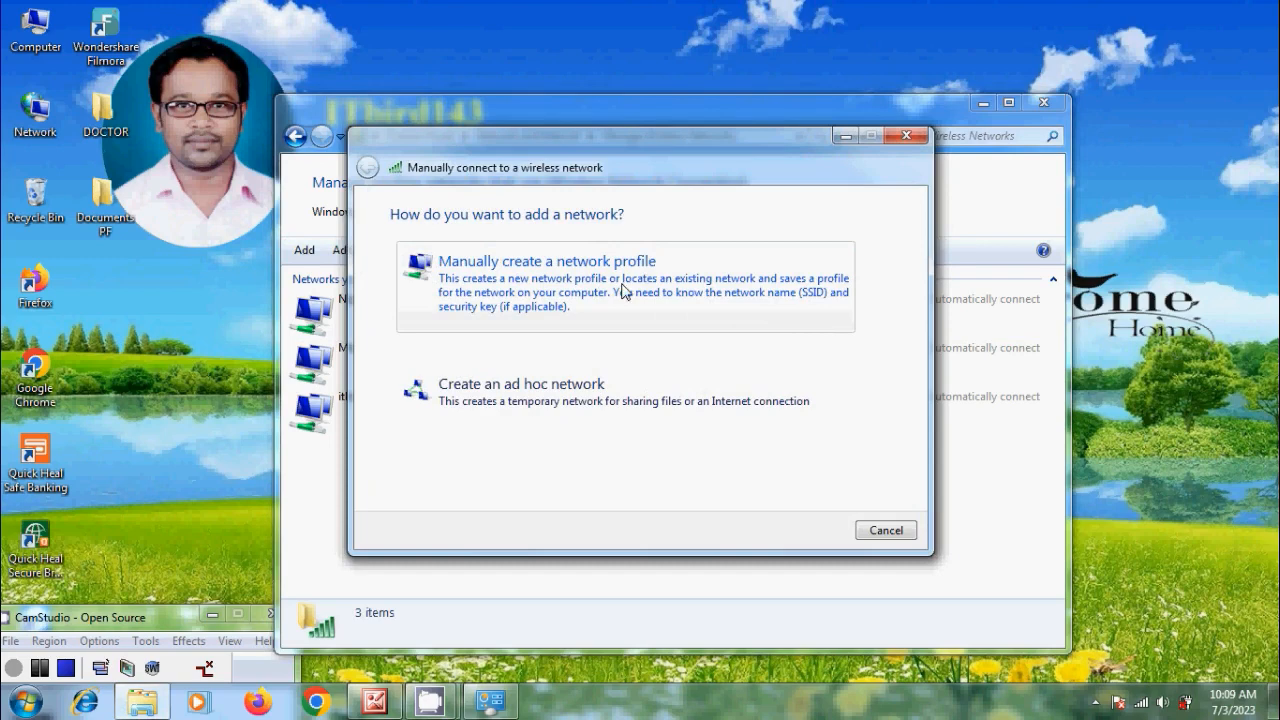
Manually create the realme 8 profile with WPA2-Personal security and a hidden security key
click(548, 260)
text(realme)
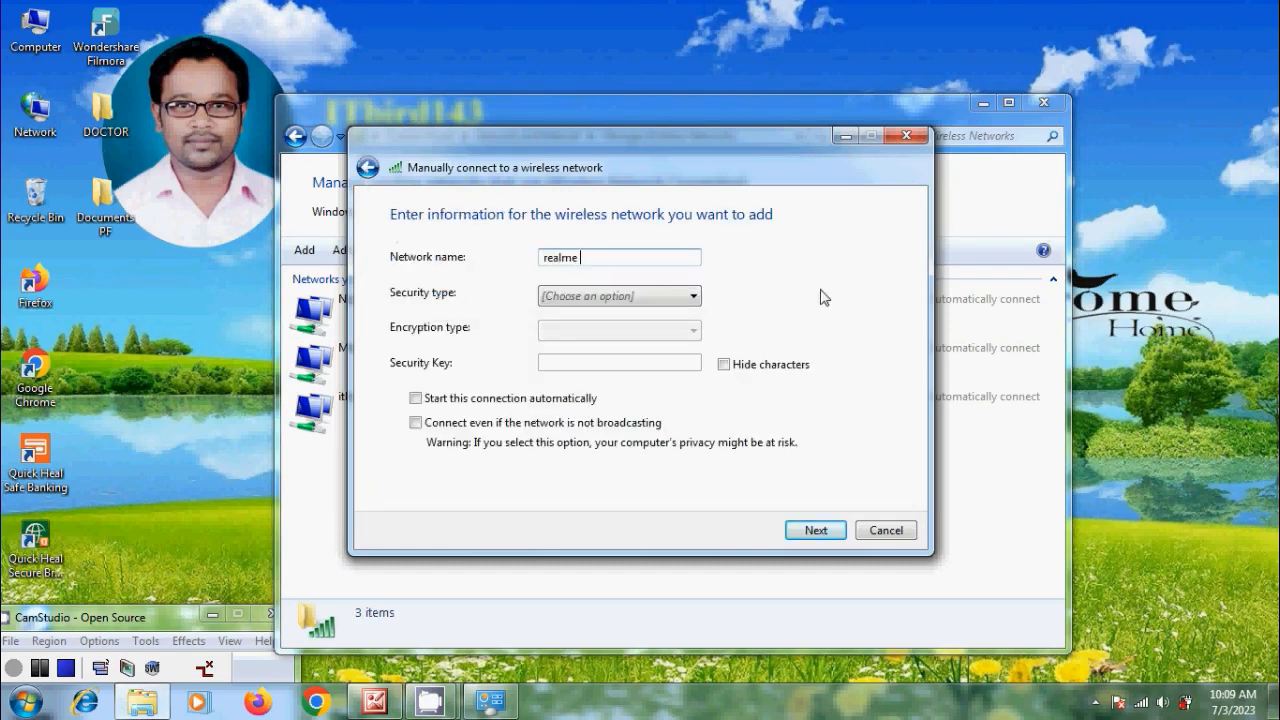
click(618, 296)
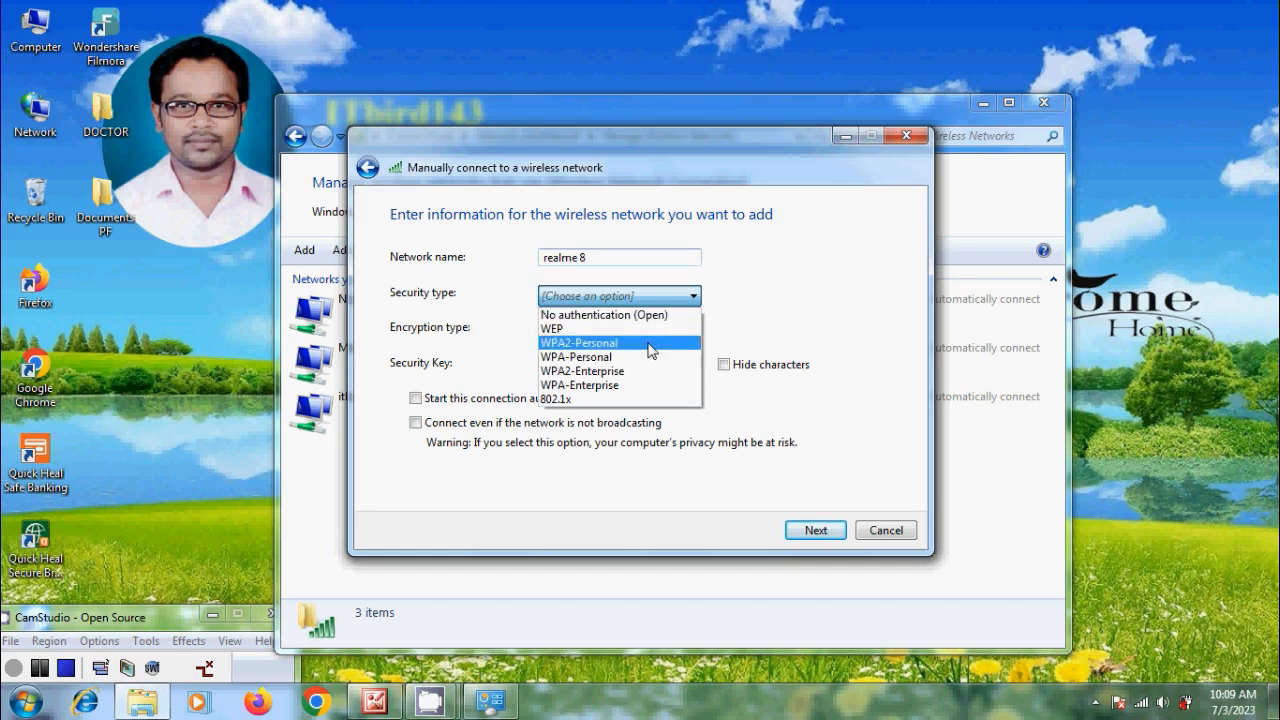
click(578, 342)
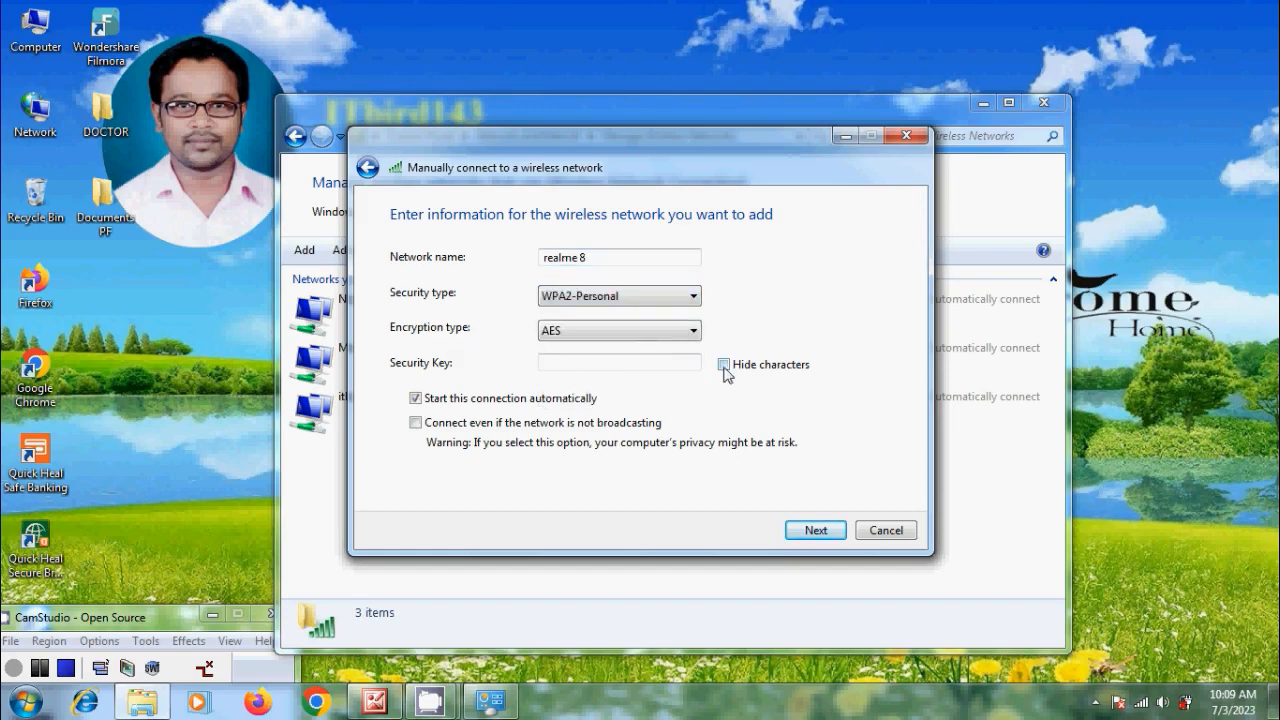
click(722, 364)
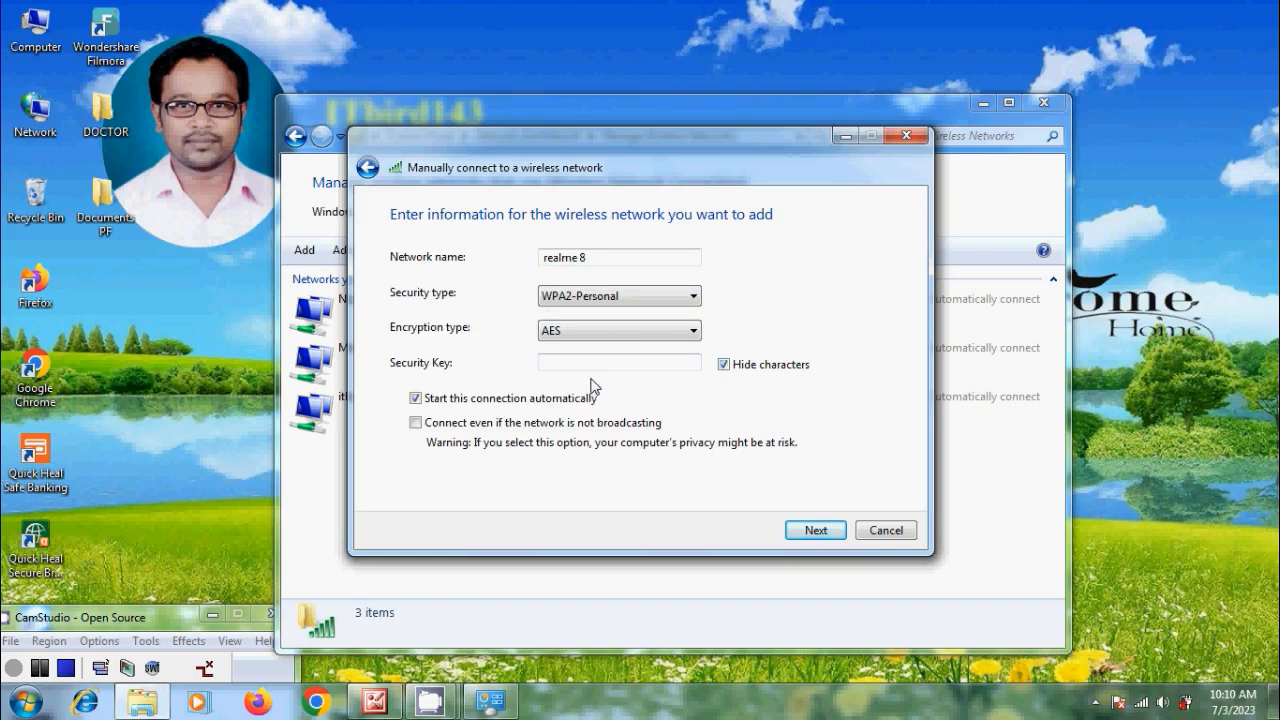
text(••)
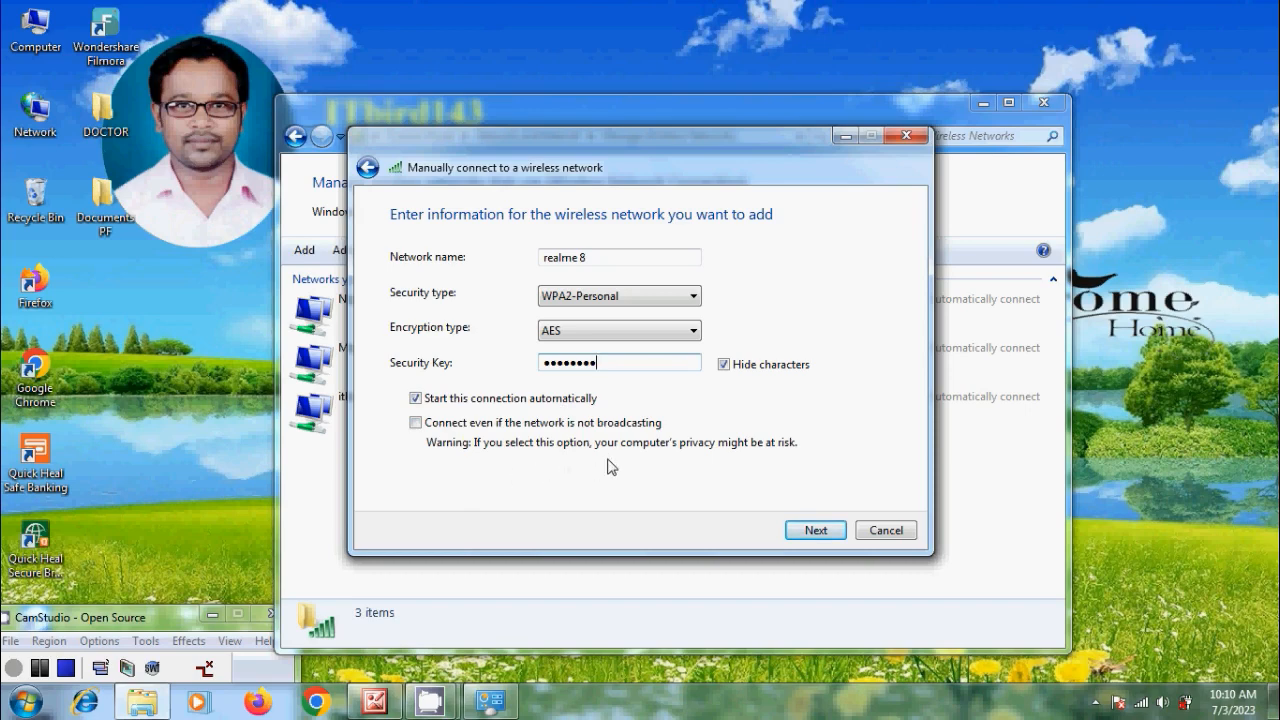
mouse_move(792, 464)
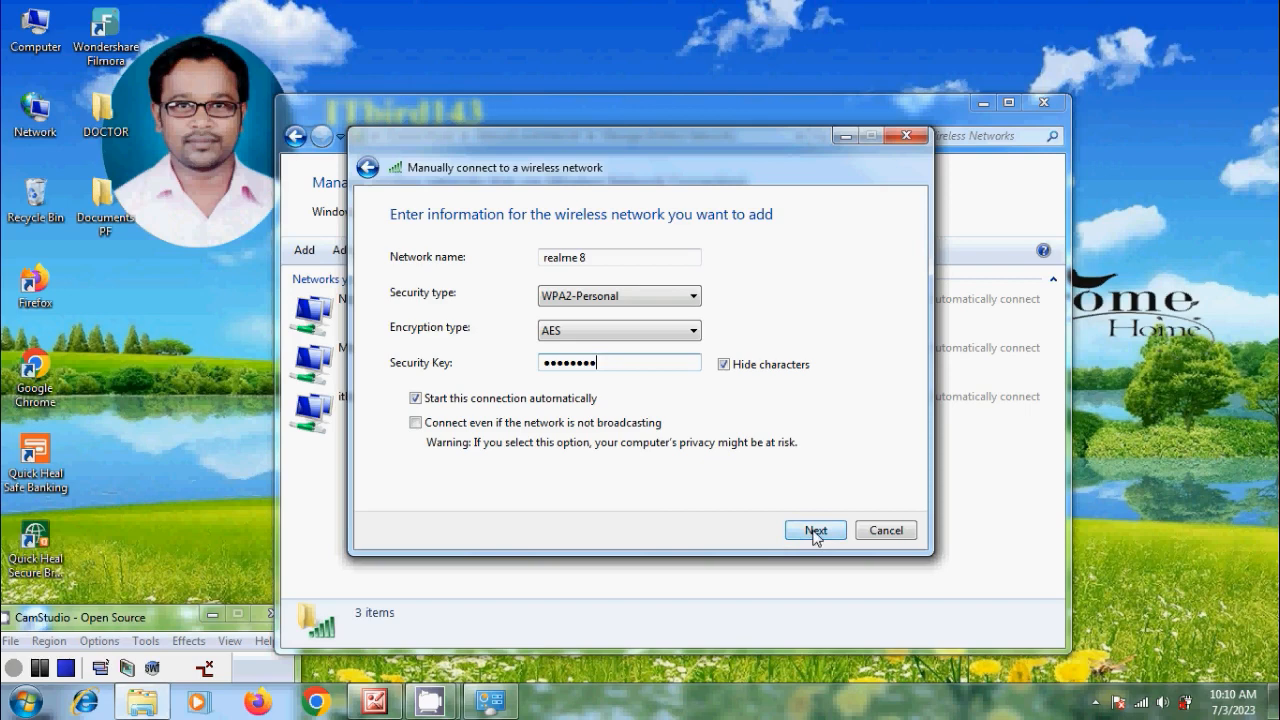
Save the realme 8 profile and close the confirmation that it was added
click(814, 530)
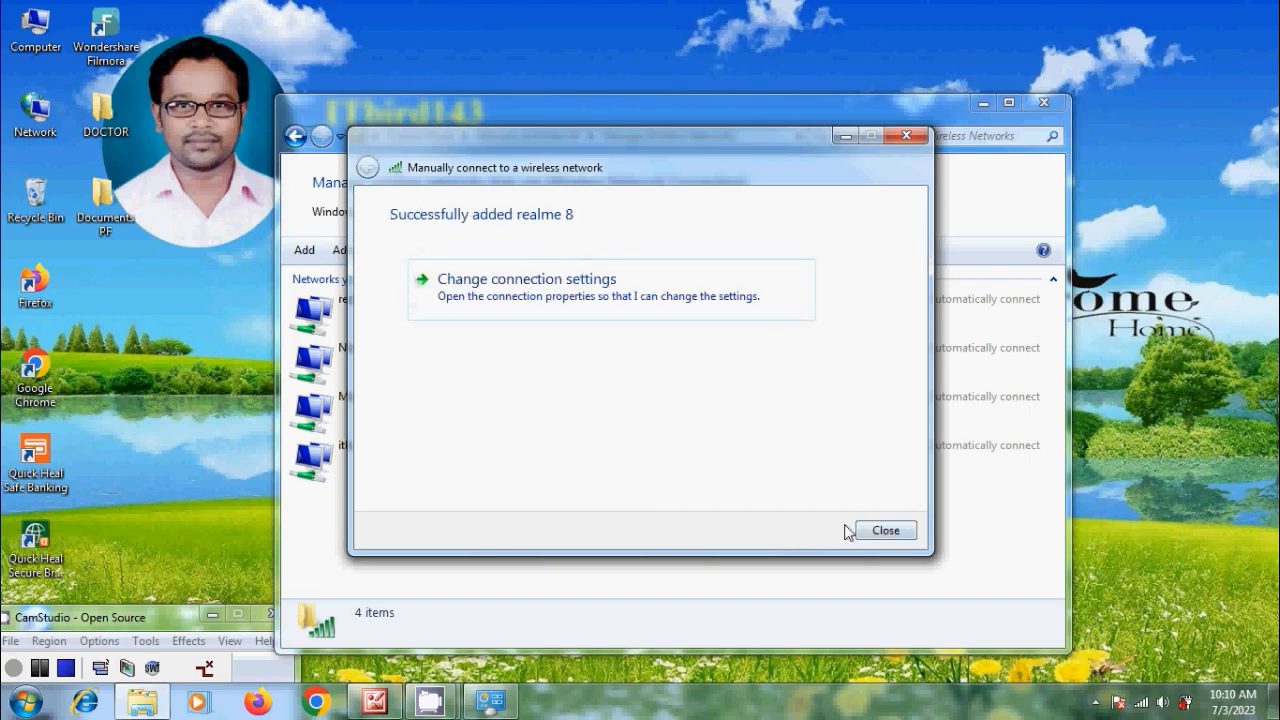
click(884, 530)
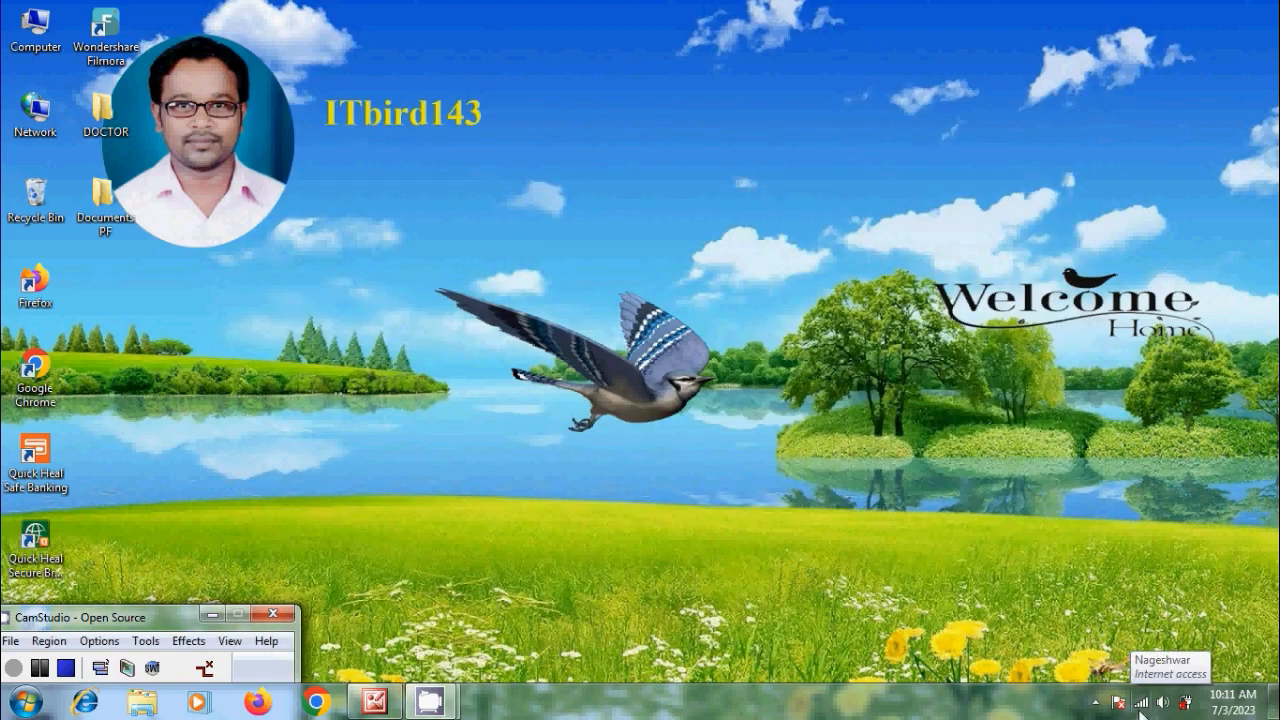
click(1136, 700)
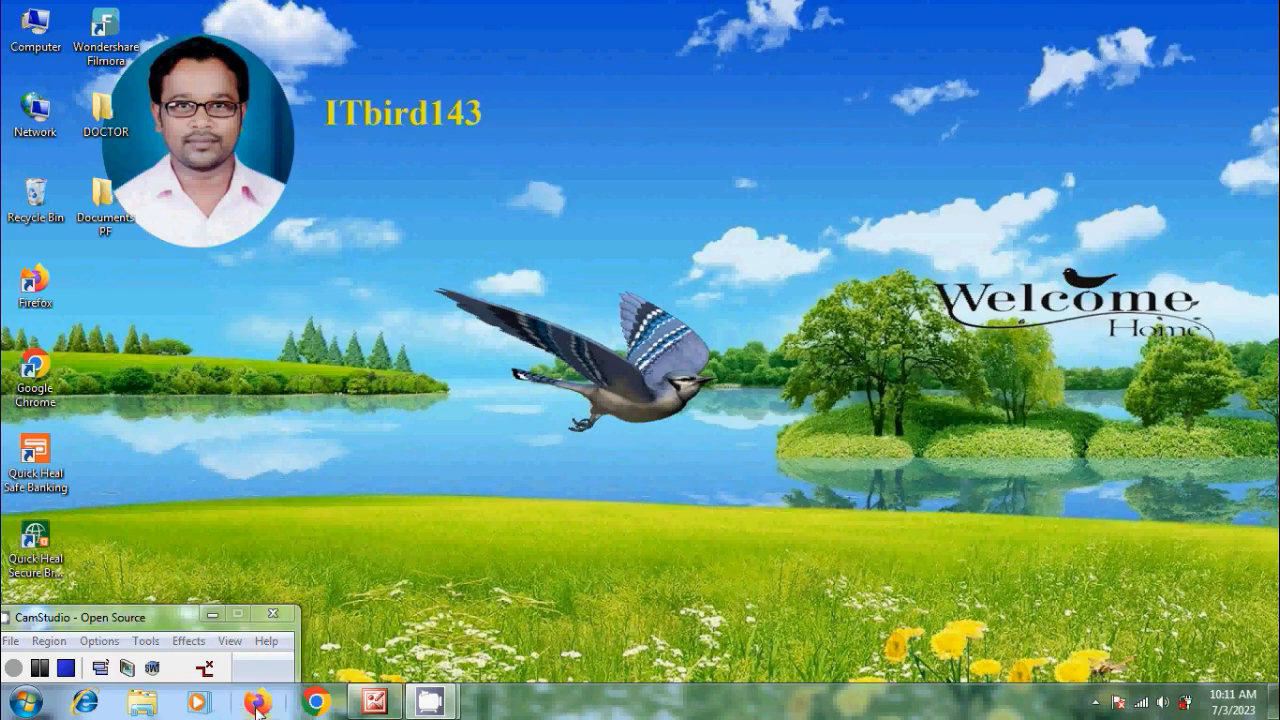
Open Control Panel and confirm realme 8 shows connected in the tray network list
click(258, 700)
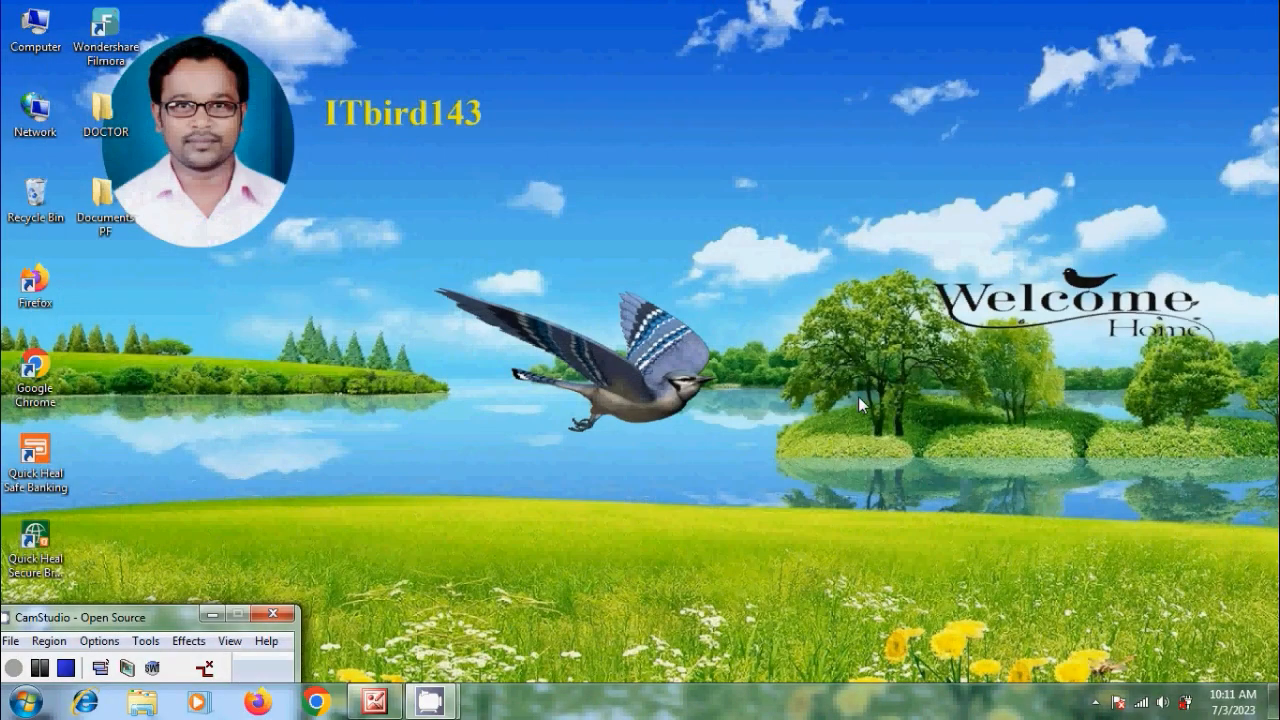
click(1140, 700)
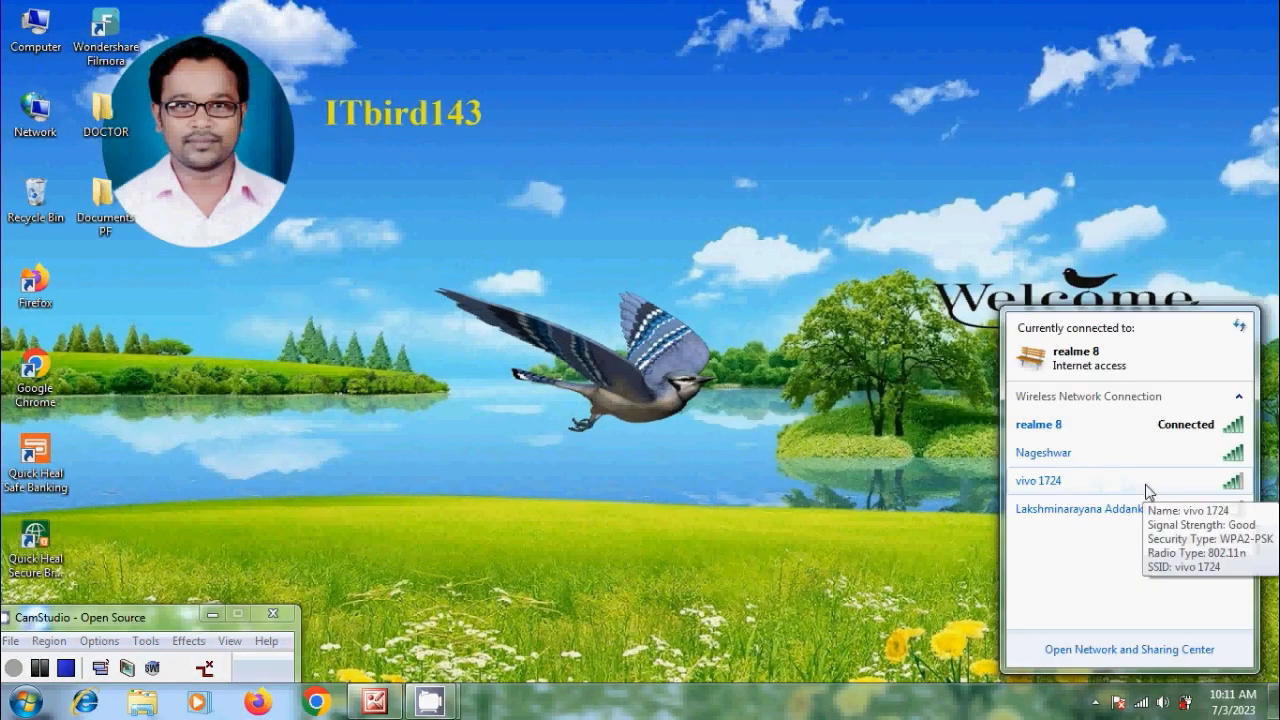
click(1038, 480)
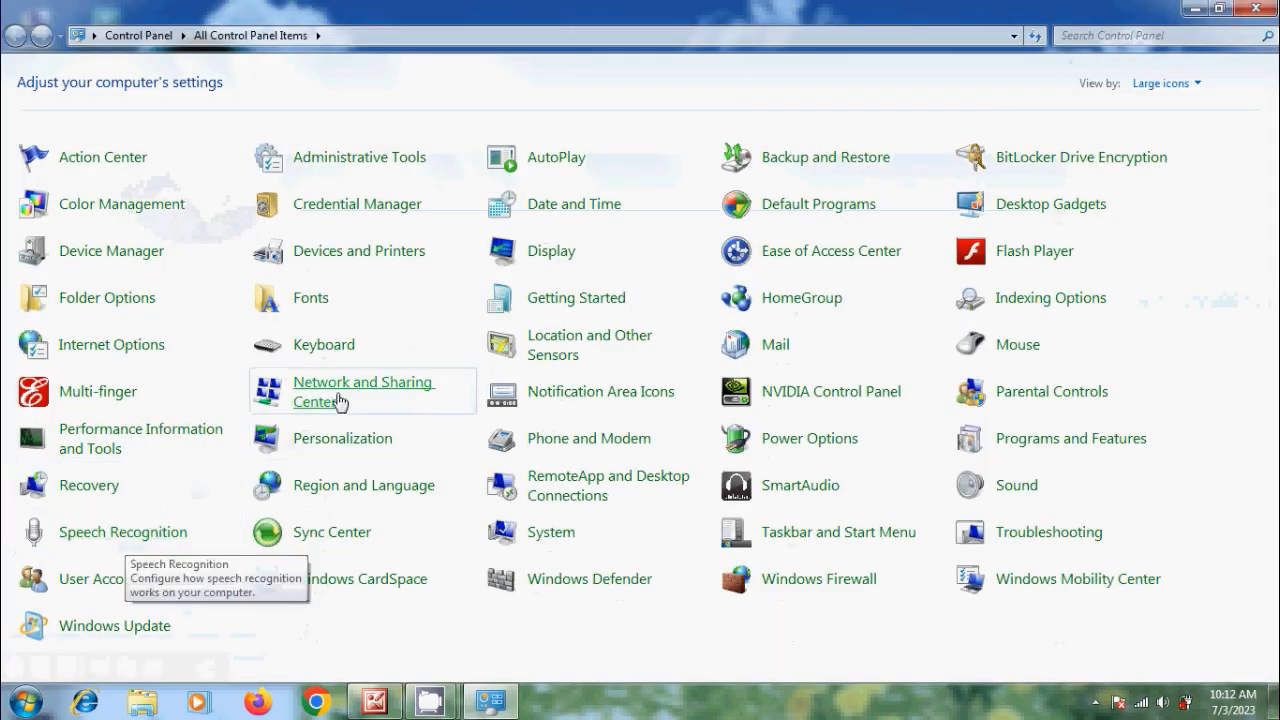
From Network and Sharing Center, start setting up a new connection or network
click(364, 390)
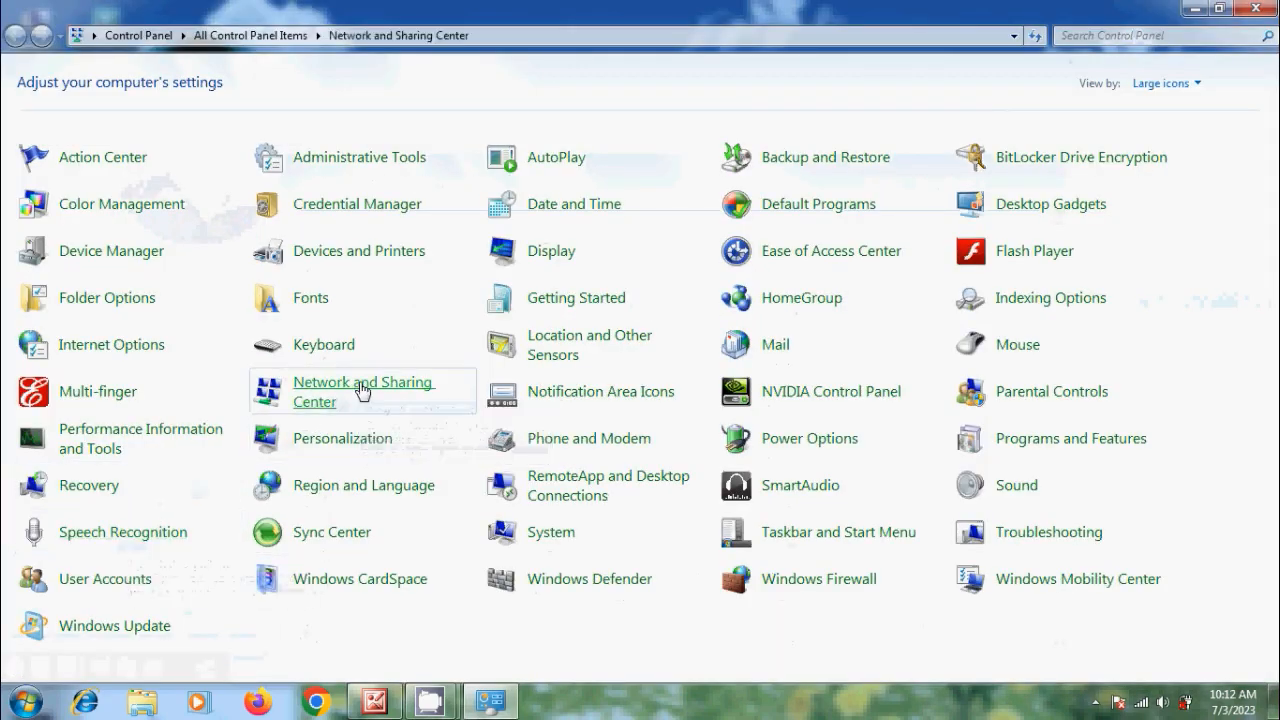
click(362, 390)
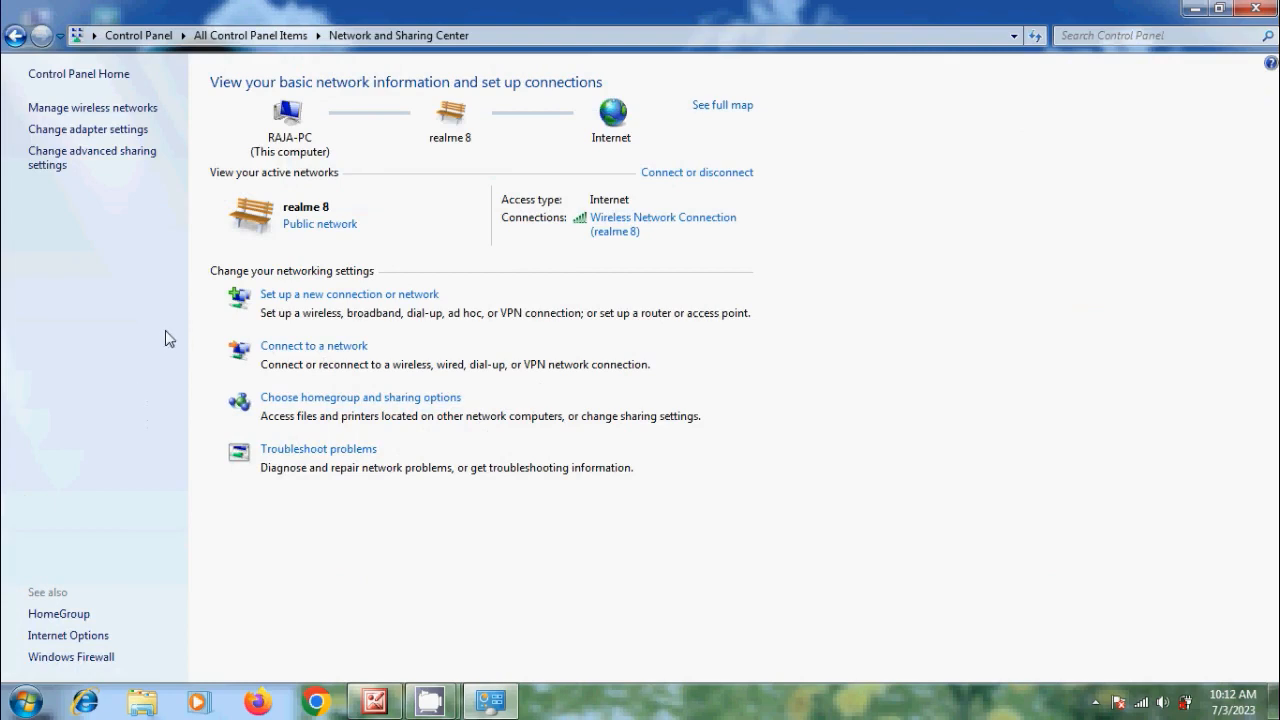
mouse_move(420, 284)
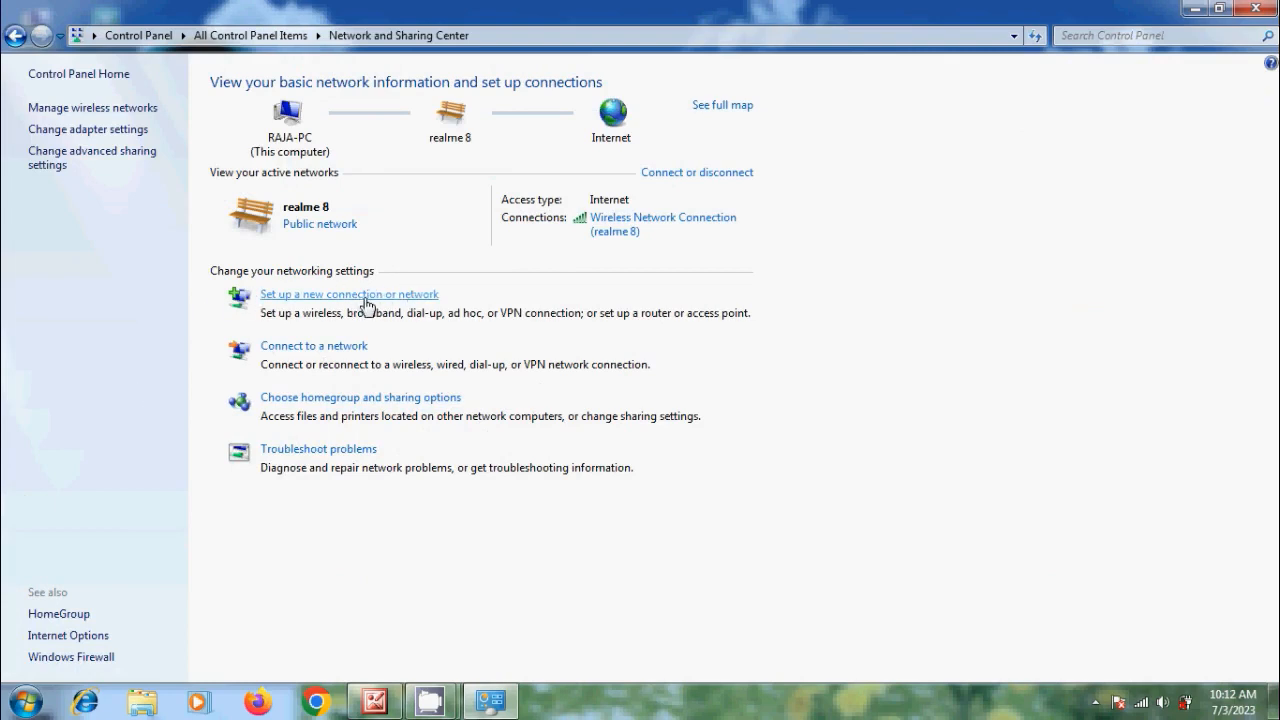
click(348, 294)
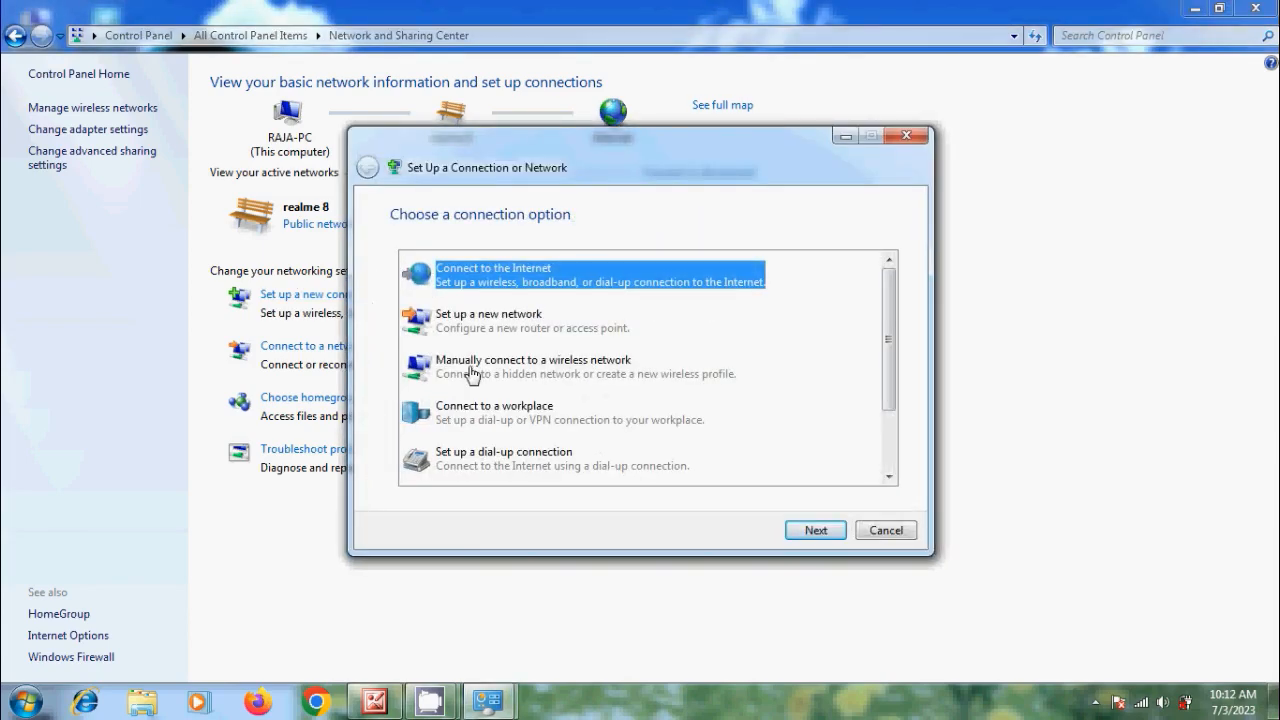
mouse_move(572, 372)
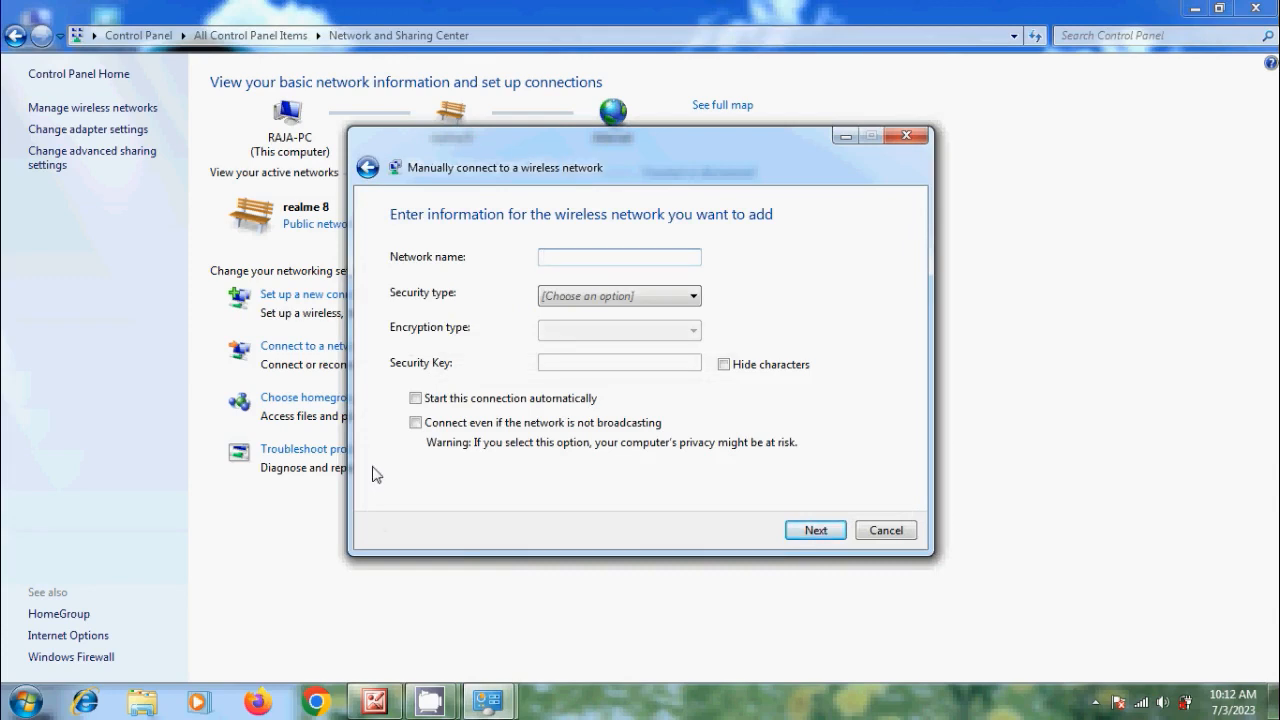
Enter the vivo 1724 name with WPA2-Personal security and its key, and finish the profile
text(vivo 1724)
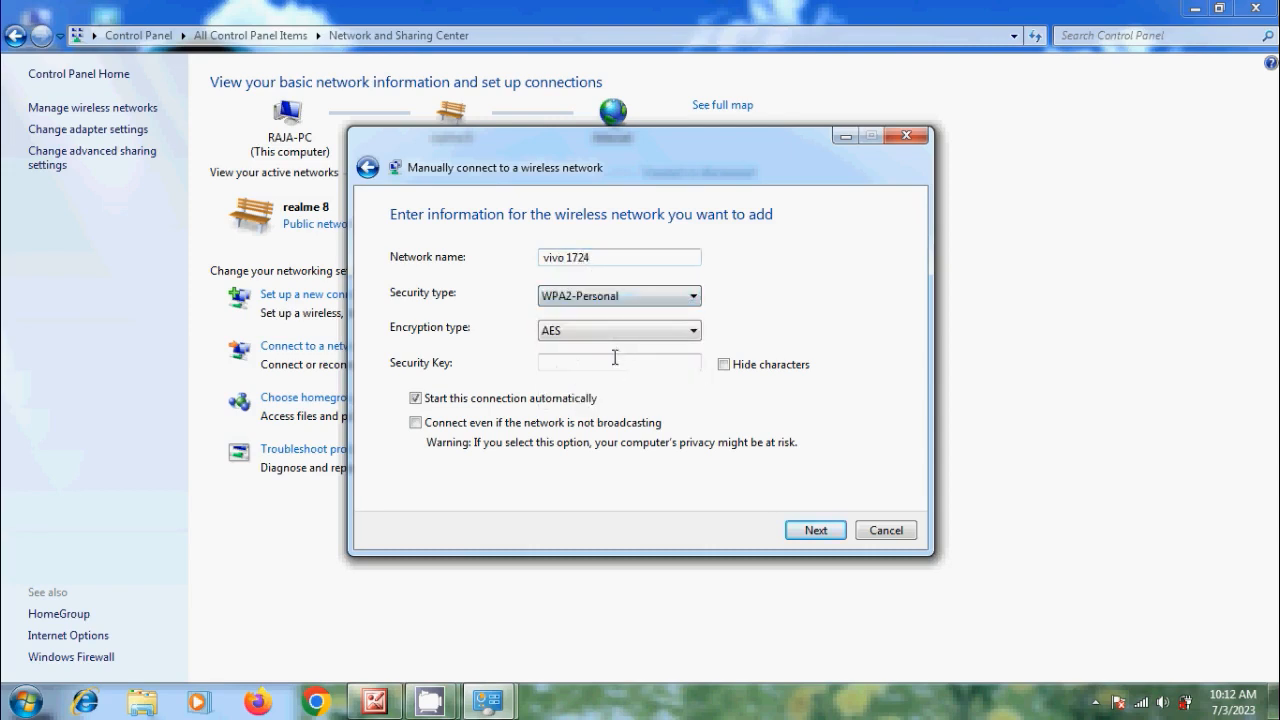
click(816, 530)
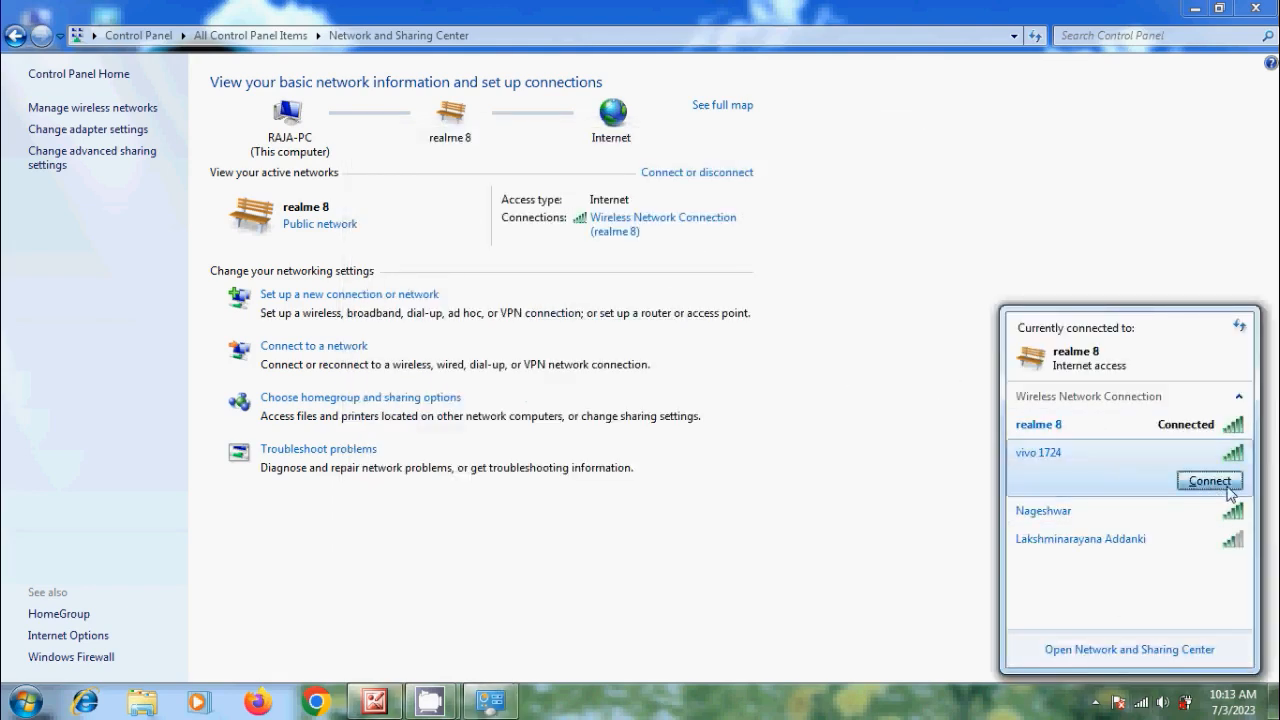
Connect to the vivo 1724 hotspot from the tray network list
click(1208, 480)
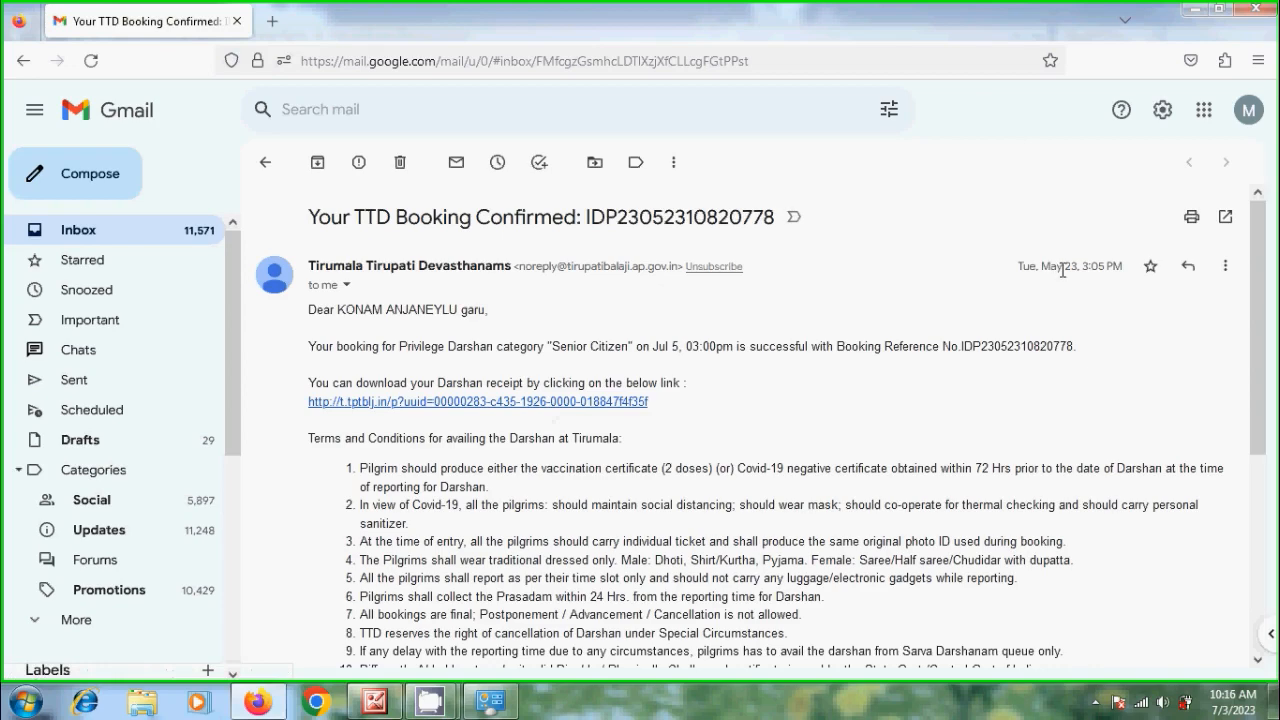
mouse_move(1070, 266)
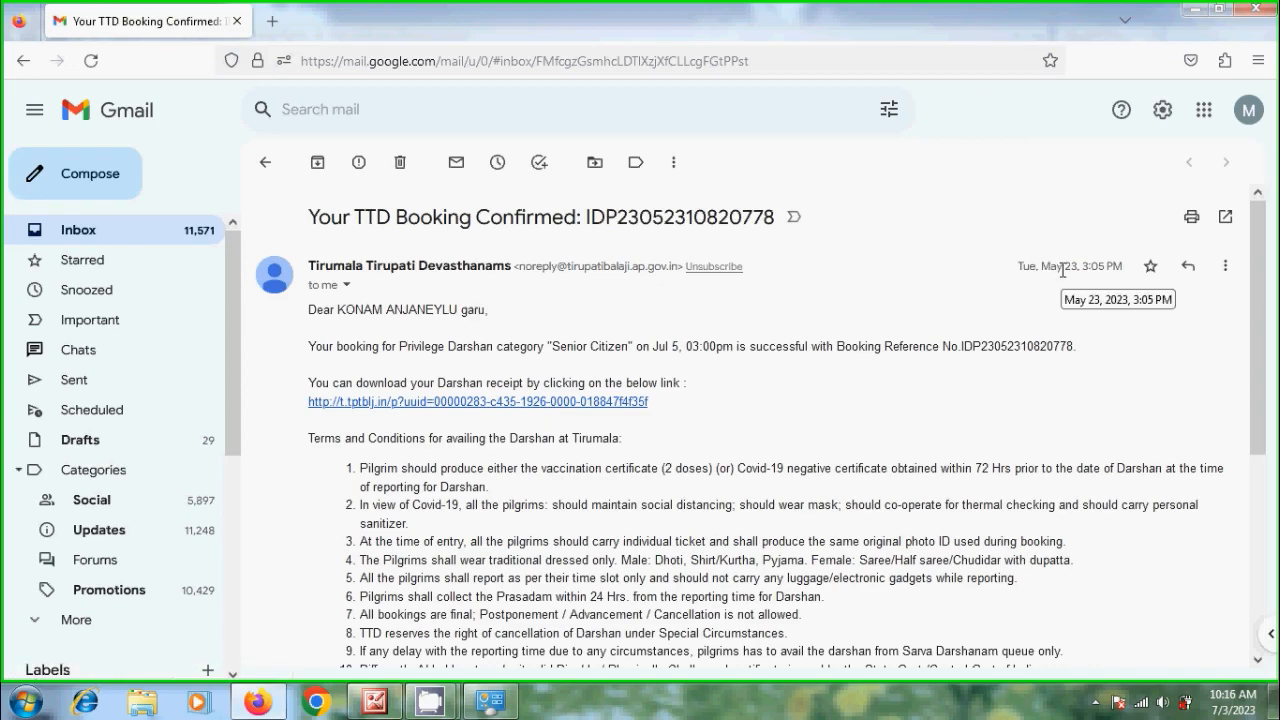